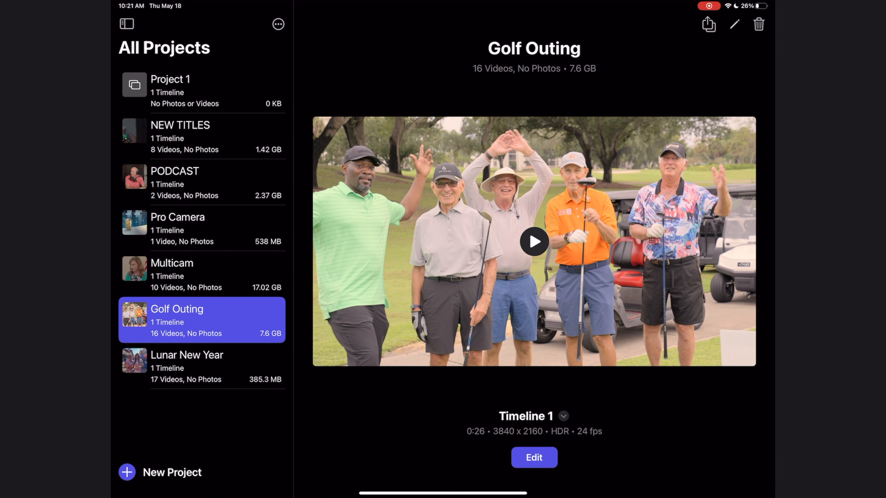
# Start a new project named 'Quickstart' with the timeline format left on Automatic
pyautogui.click(173, 472)
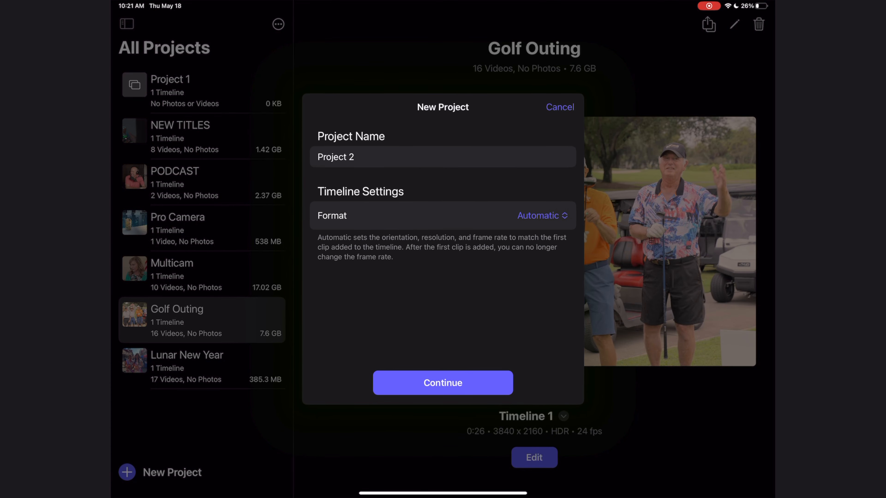
pyautogui.write('Quicks')
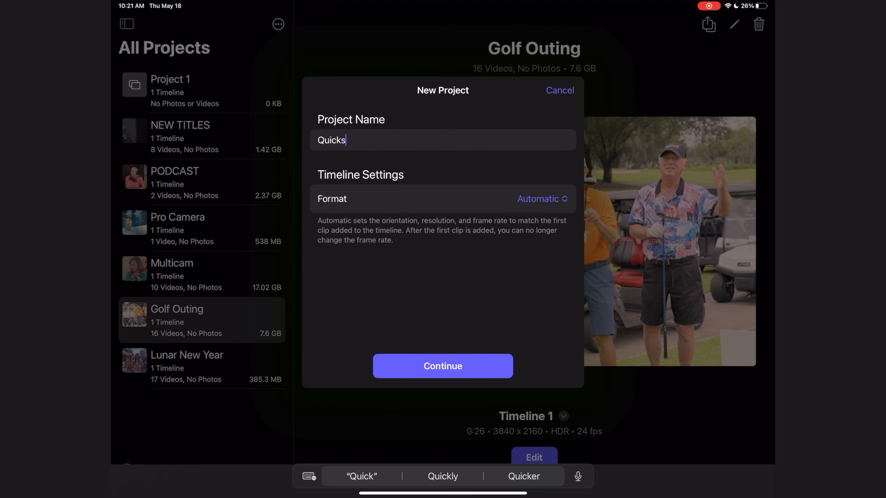
pyautogui.write('tart')
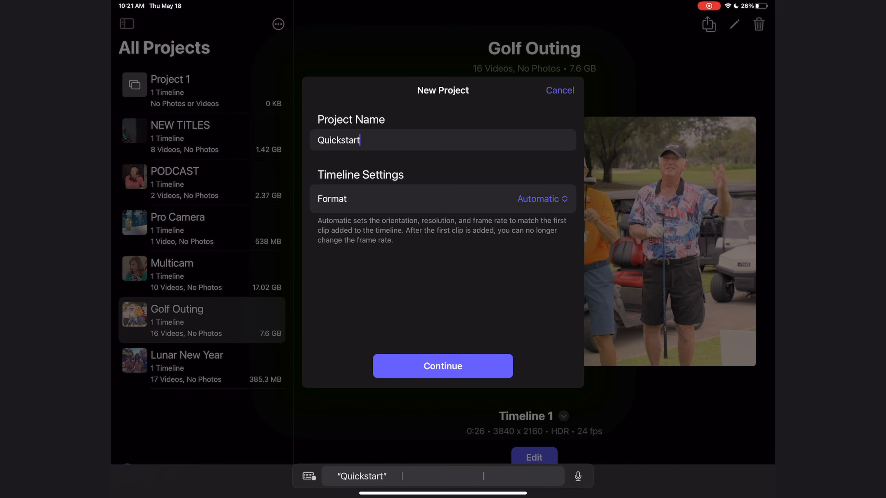
pyautogui.click(540, 198)
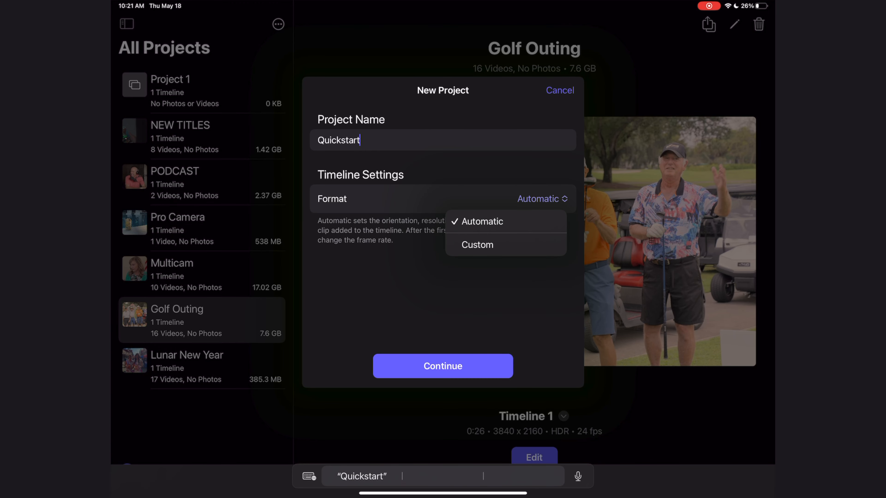
pyautogui.click(478, 245)
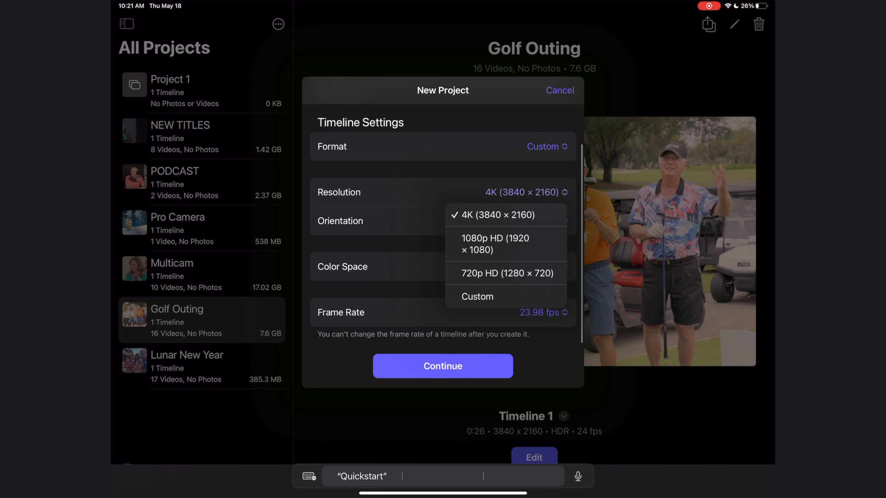
pyautogui.click(537, 221)
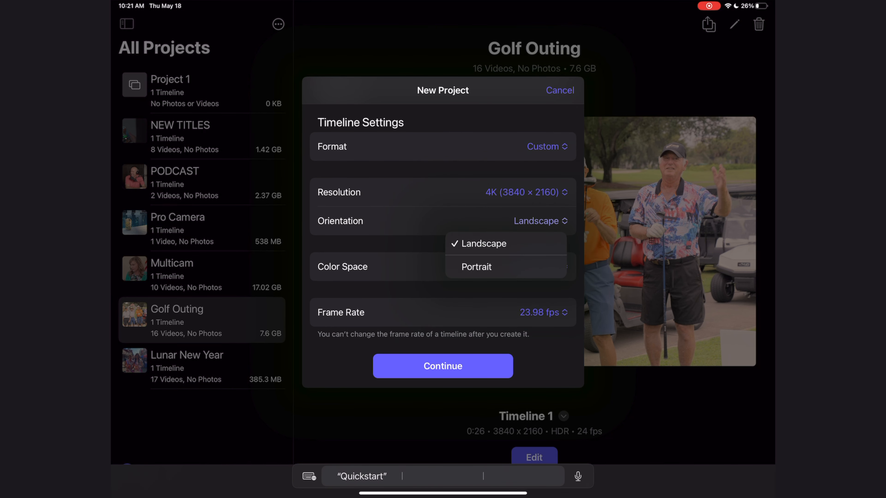
pyautogui.click(483, 244)
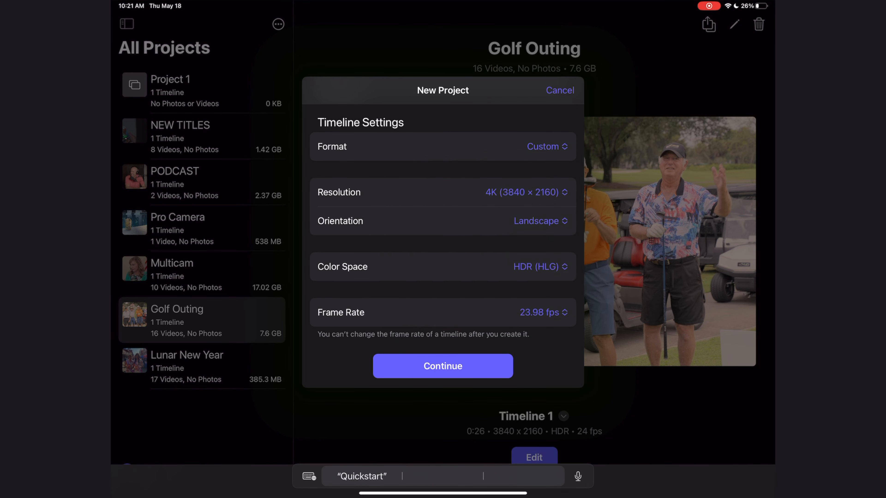
pyautogui.click(536, 267)
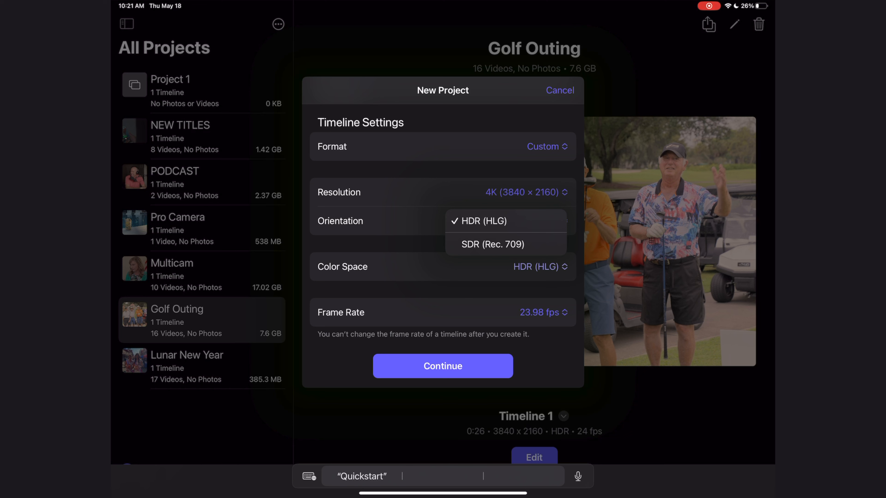
pyautogui.click(542, 312)
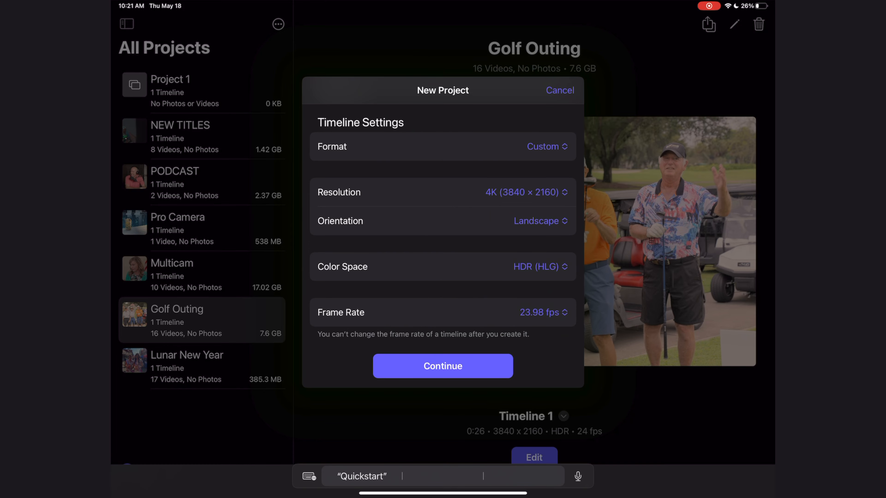
pyautogui.click(546, 146)
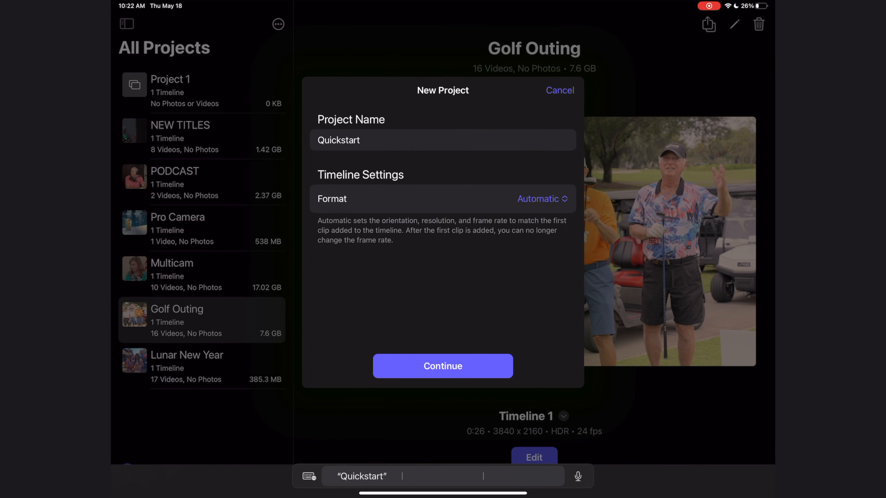
# Create the Quickstart project and land in its empty editor timeline
pyautogui.click(442, 365)
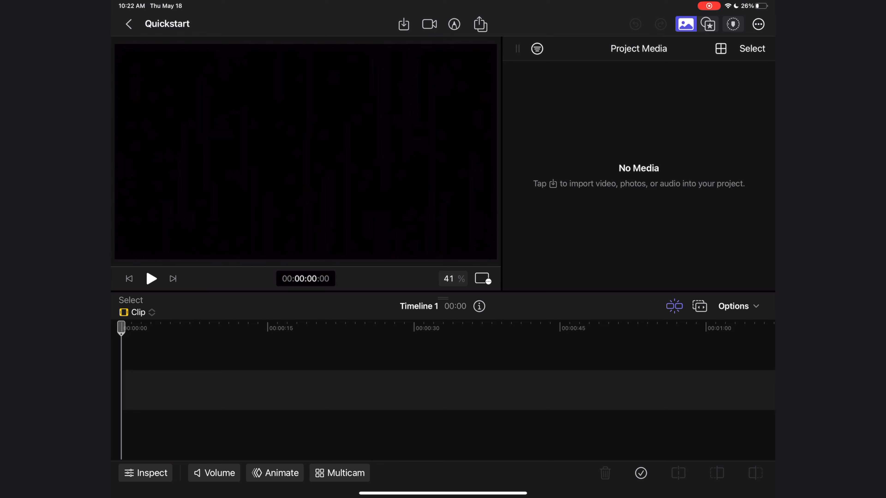
# Choose Files as the import source, bringing up the iCloud Drive file browser
pyautogui.click(403, 23)
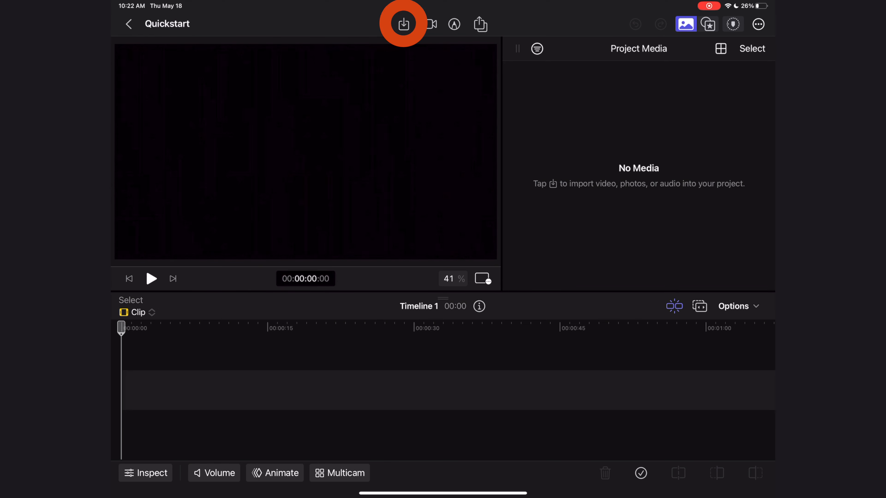
pyautogui.click(403, 23)
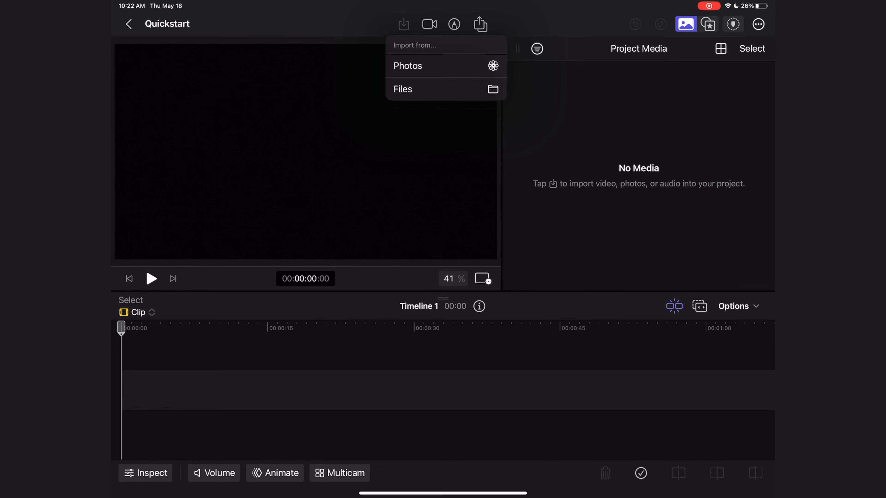
pyautogui.click(403, 89)
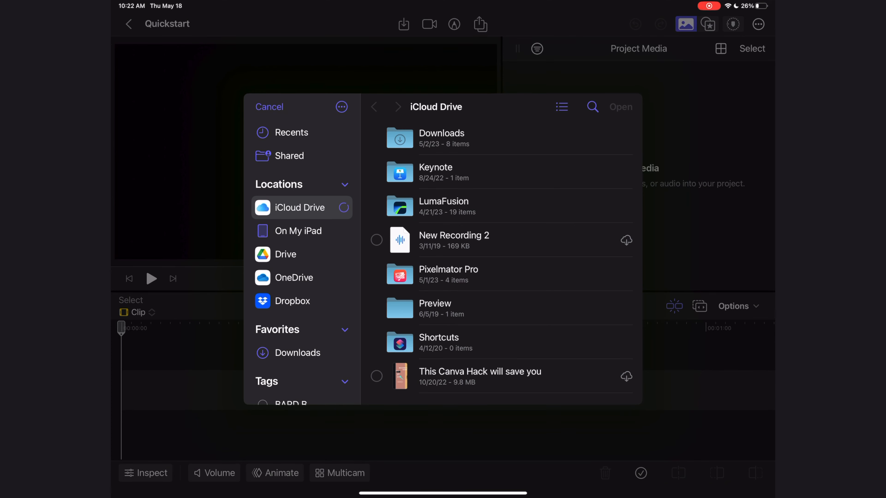